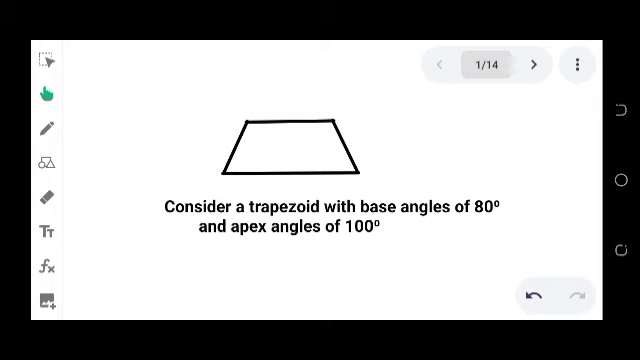
Step: Advance three slides to slide 4, the question of how many 80°/100° trapezoids form a ring
click(536, 62)
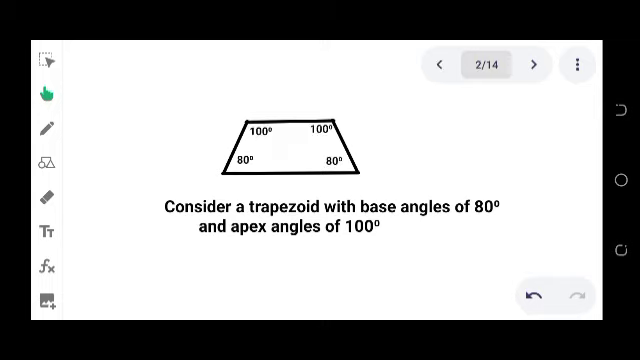
click(532, 62)
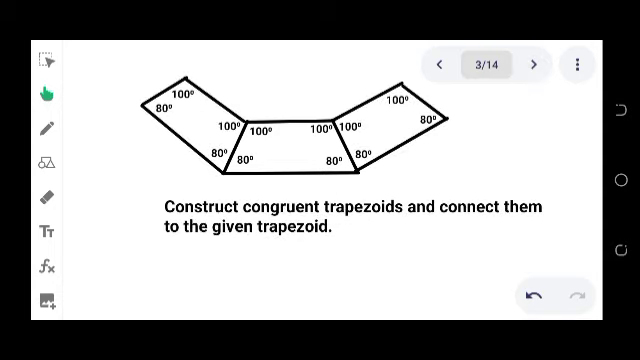
click(532, 62)
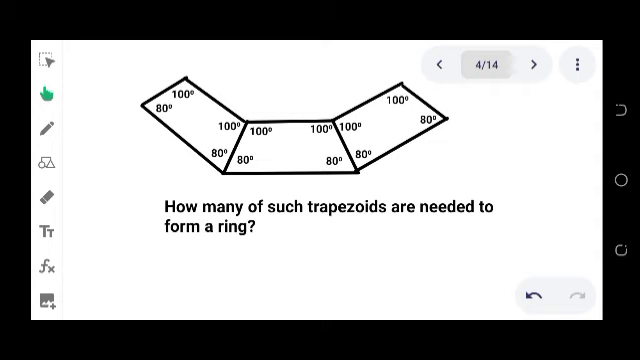
Step: Advance to slide 5 showing the trapezoids joined into a complete closed ring
click(532, 62)
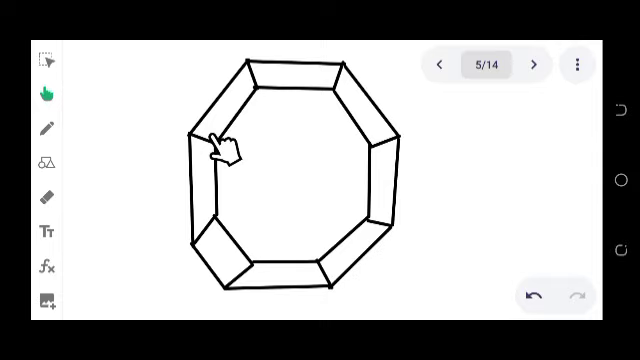
mouse_move(272, 278)
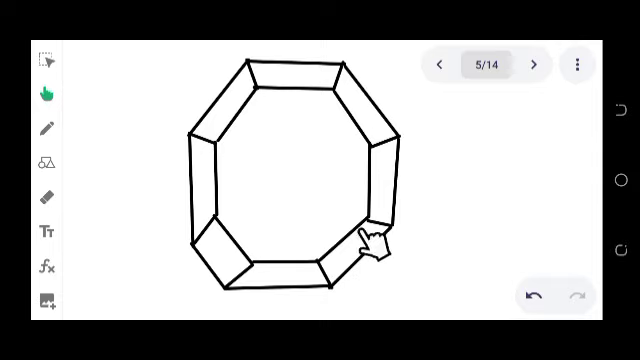
mouse_move(390, 188)
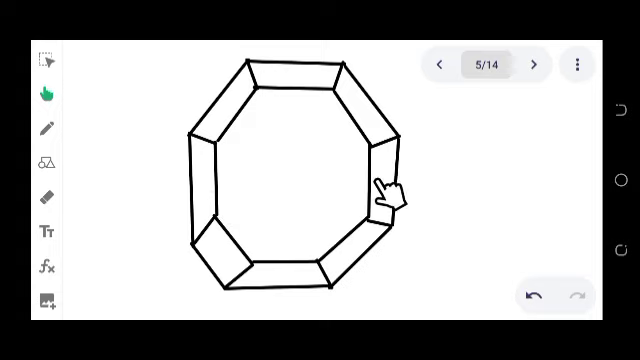
mouse_move(304, 76)
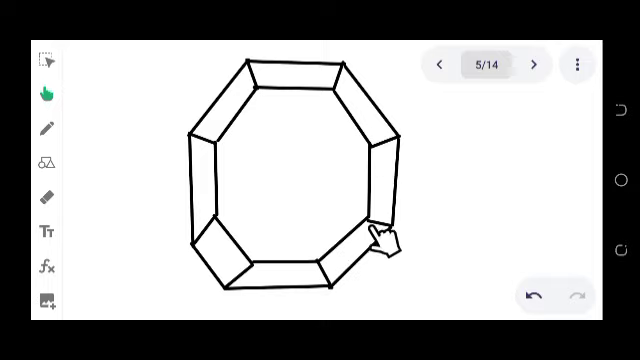
mouse_move(378, 128)
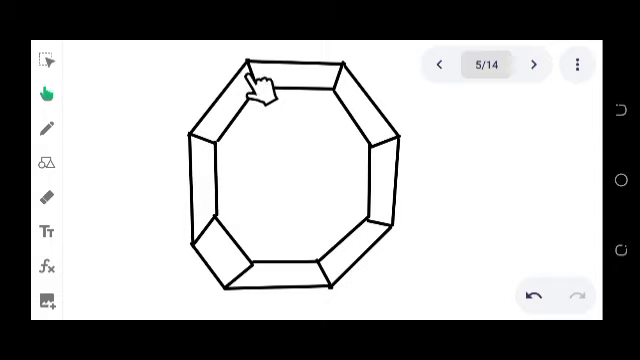
mouse_move(212, 258)
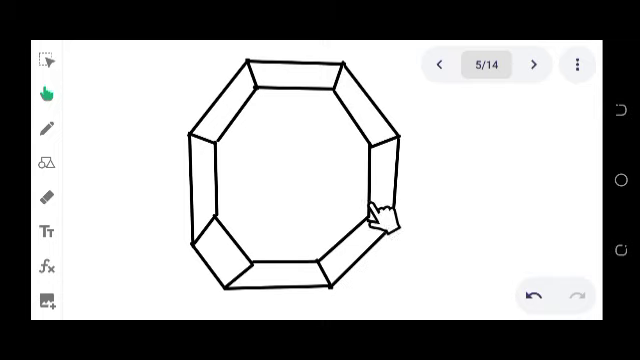
mouse_move(384, 108)
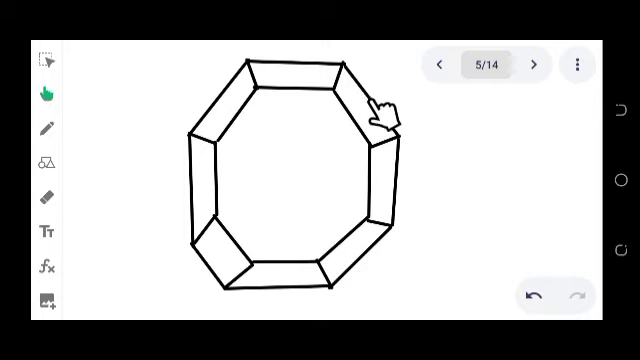
Step: Advance to slide 6 showing the inner octagon outline alone
click(532, 62)
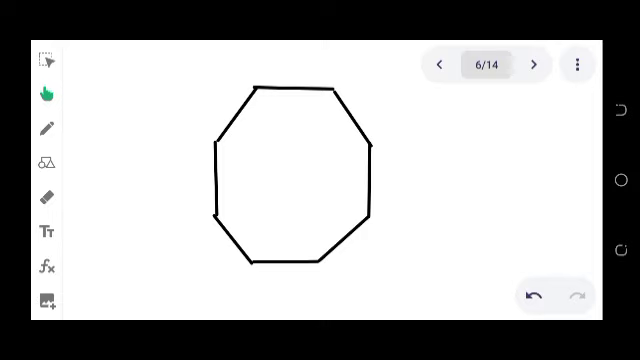
Step: Advance to slide 7 with the (n−2)(180°) interior angle rule, then slide 8 with it struck out
click(534, 62)
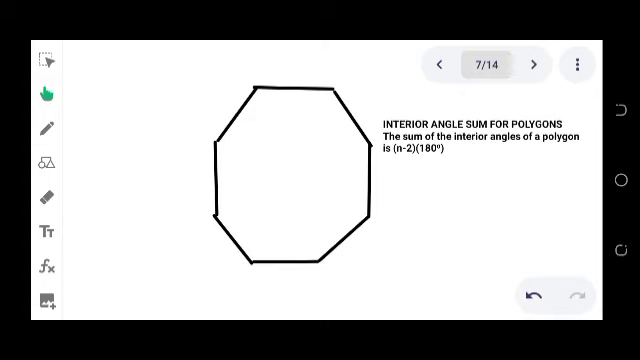
click(536, 62)
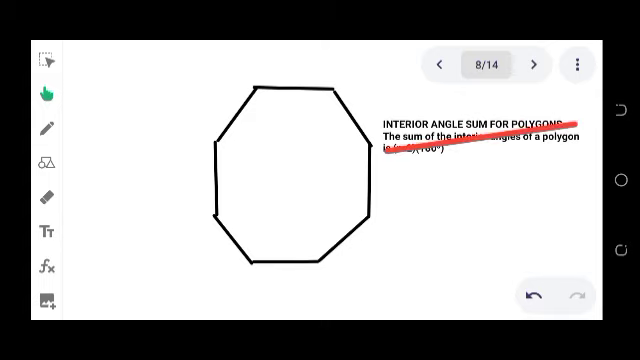
Step: Advance to slide 9 with the 360/n exterior angle rule, then slide 10 showing 180° − 80° − 80°
click(536, 62)
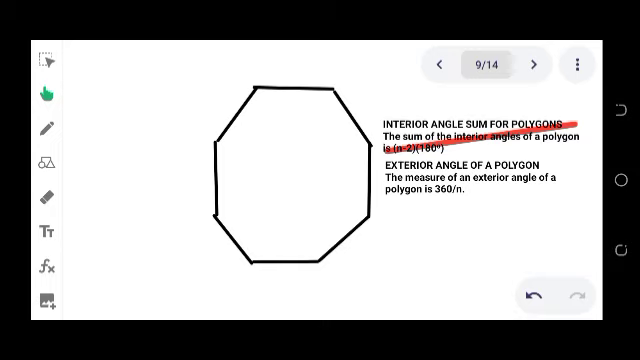
click(536, 62)
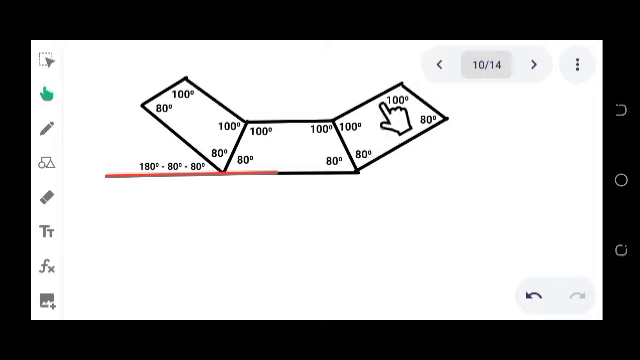
mouse_move(386, 126)
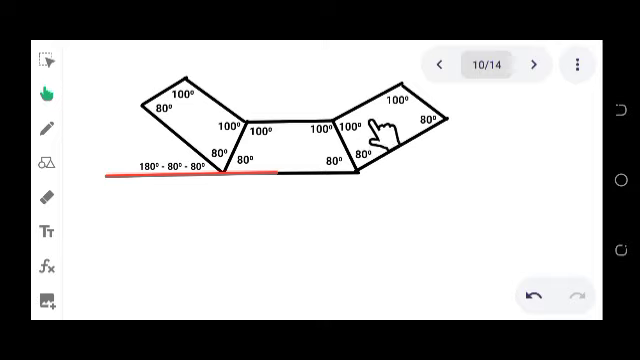
mouse_move(384, 120)
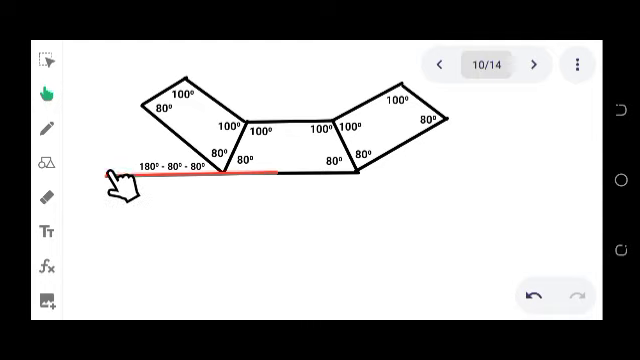
mouse_move(184, 104)
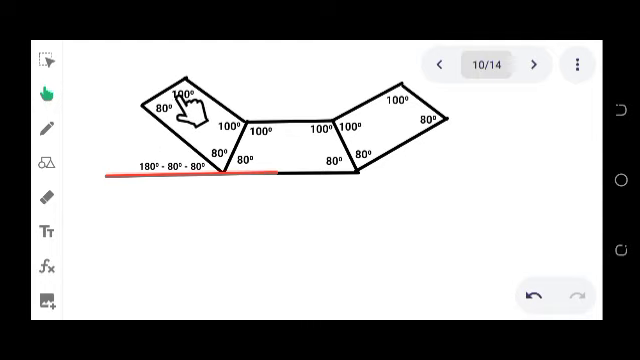
mouse_move(242, 180)
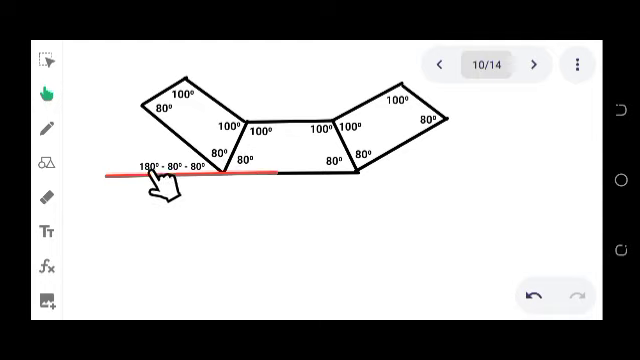
mouse_move(204, 180)
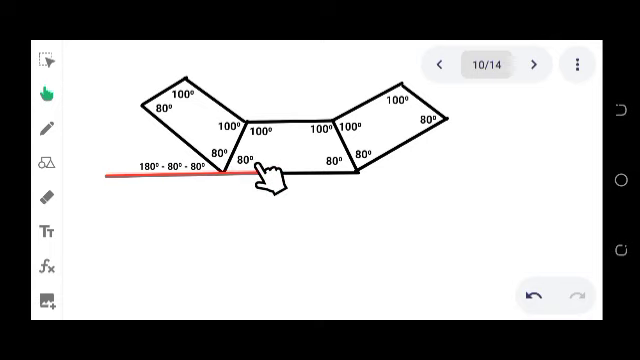
click(536, 62)
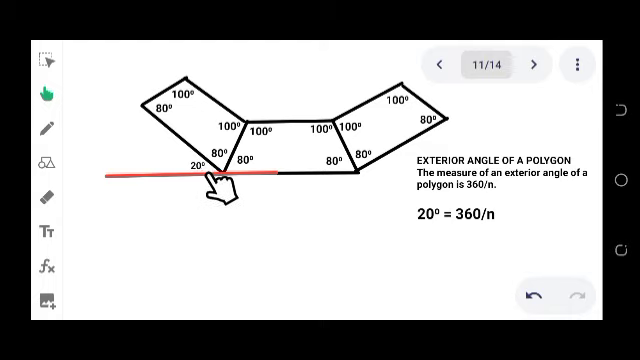
mouse_move(340, 164)
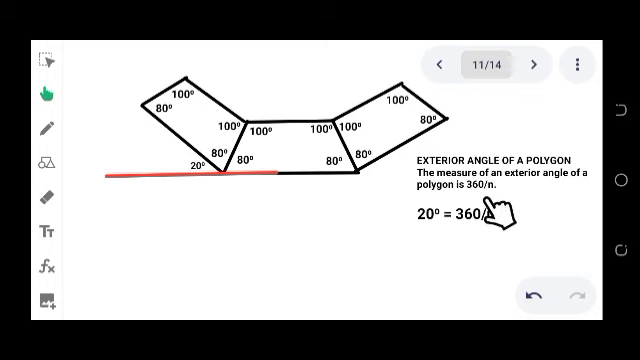
mouse_move(440, 224)
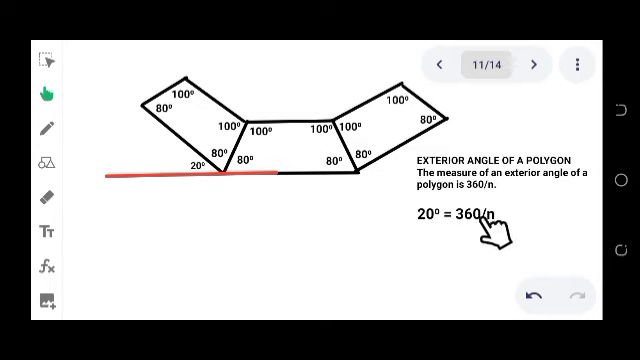
mouse_move(468, 242)
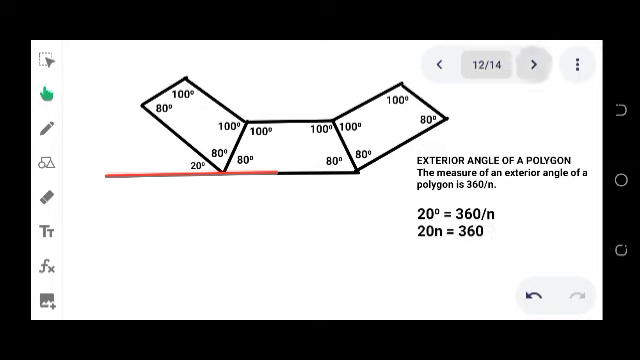
mouse_move(410, 264)
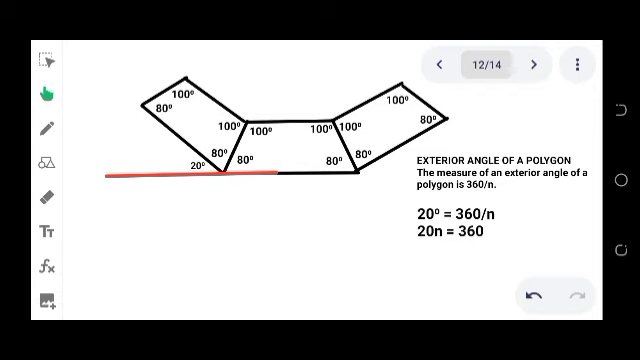
Step: Advance to slide 13 revealing 20n = 360 solved as n = 18
click(532, 62)
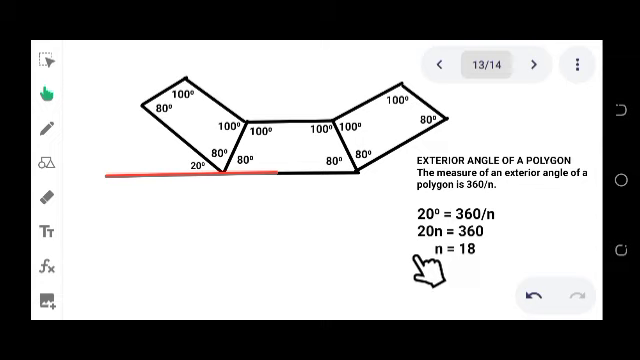